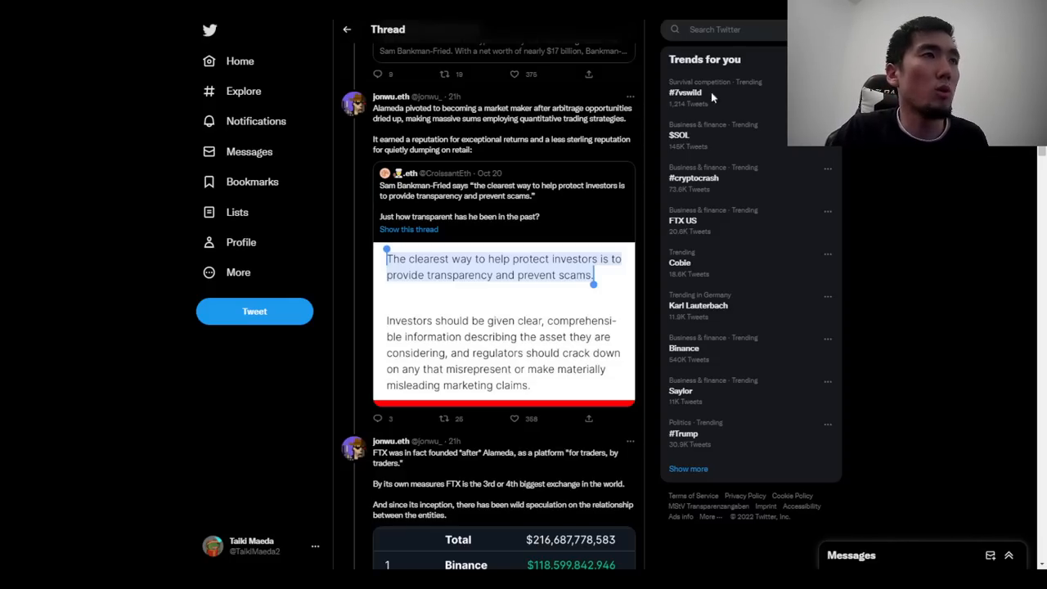
pyautogui.moveTo(385, 323)
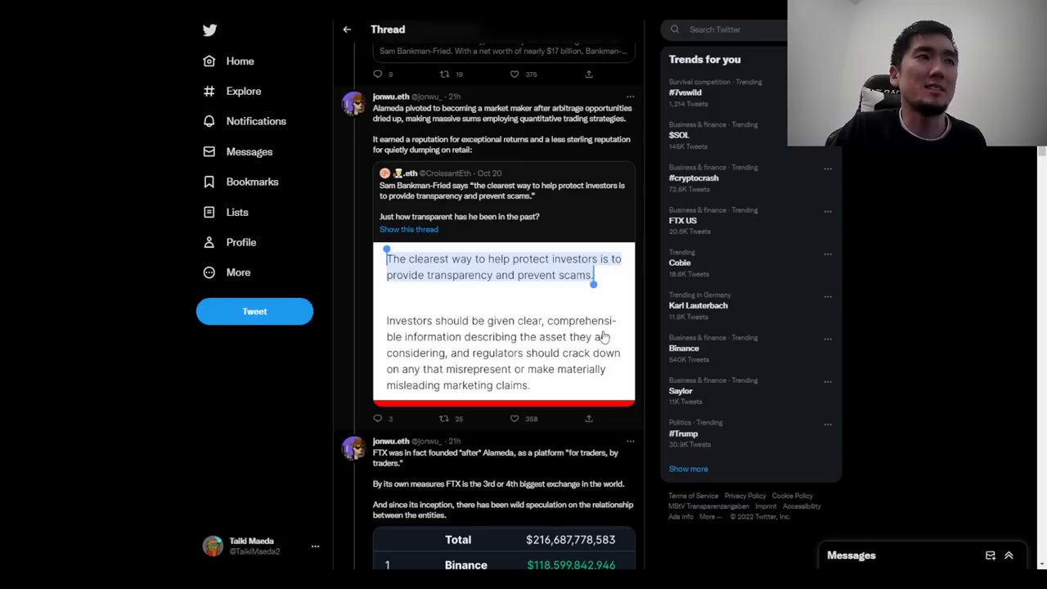
pyautogui.moveTo(216, 384)
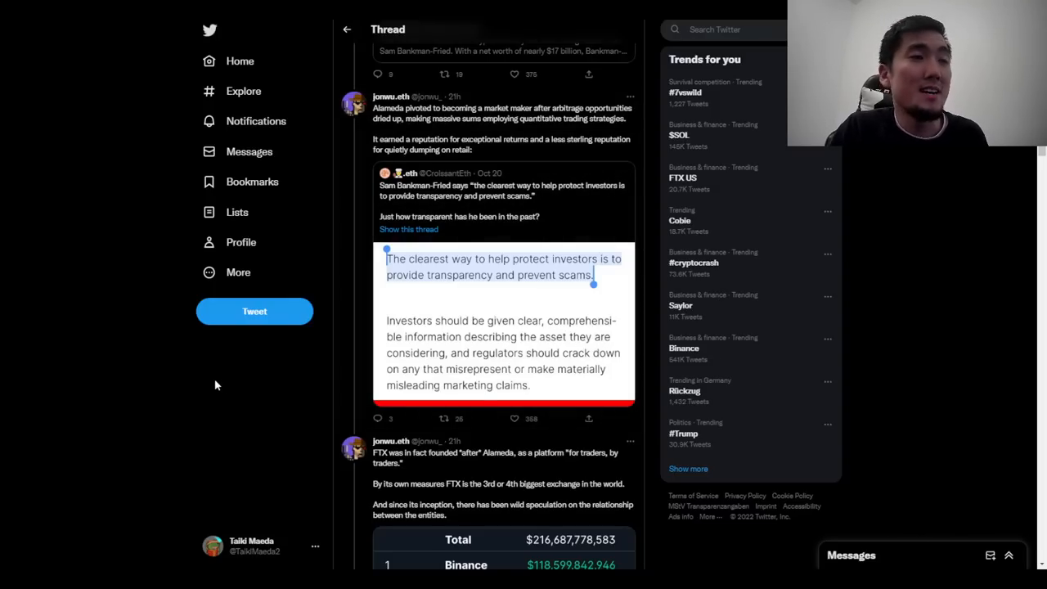
# Leave the single tweet for the FTX thread and read down to the low-float, high-FDV tweet
pyautogui.scroll(-3)
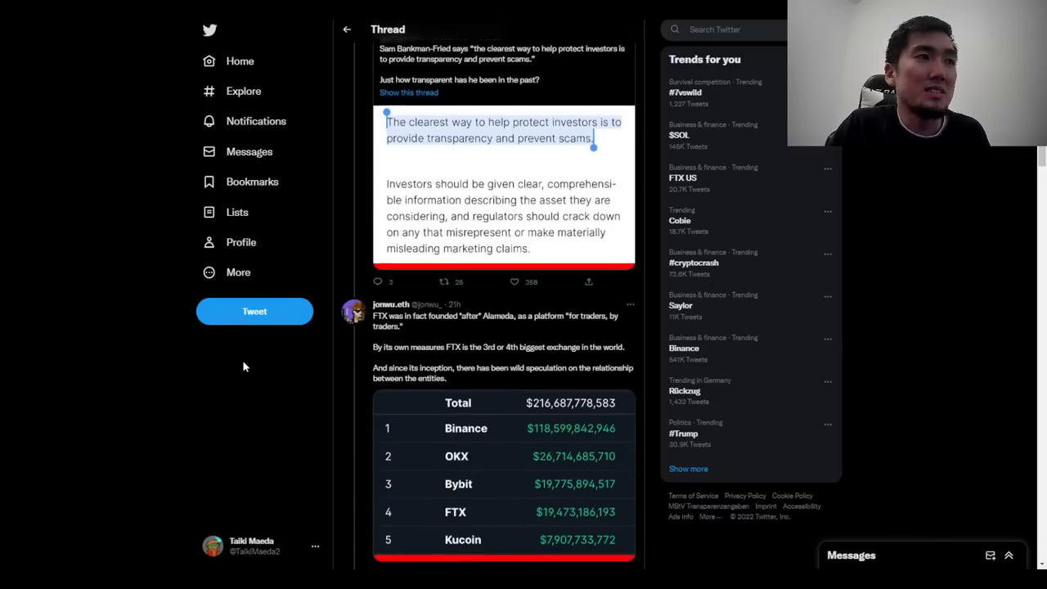
pyautogui.scroll(-3)
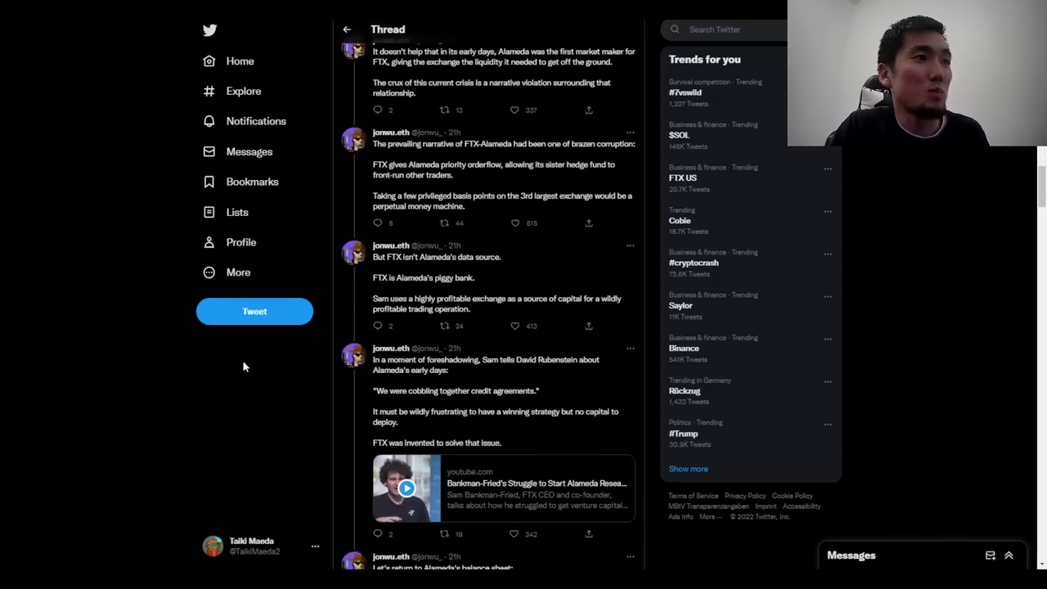
pyautogui.scroll(-3)
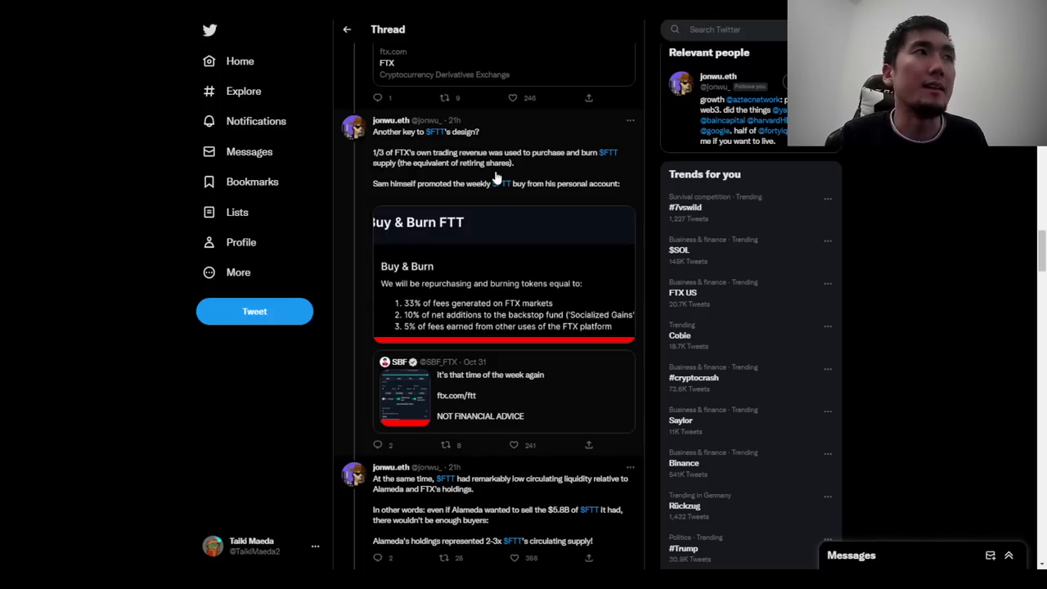
pyautogui.moveTo(431, 324)
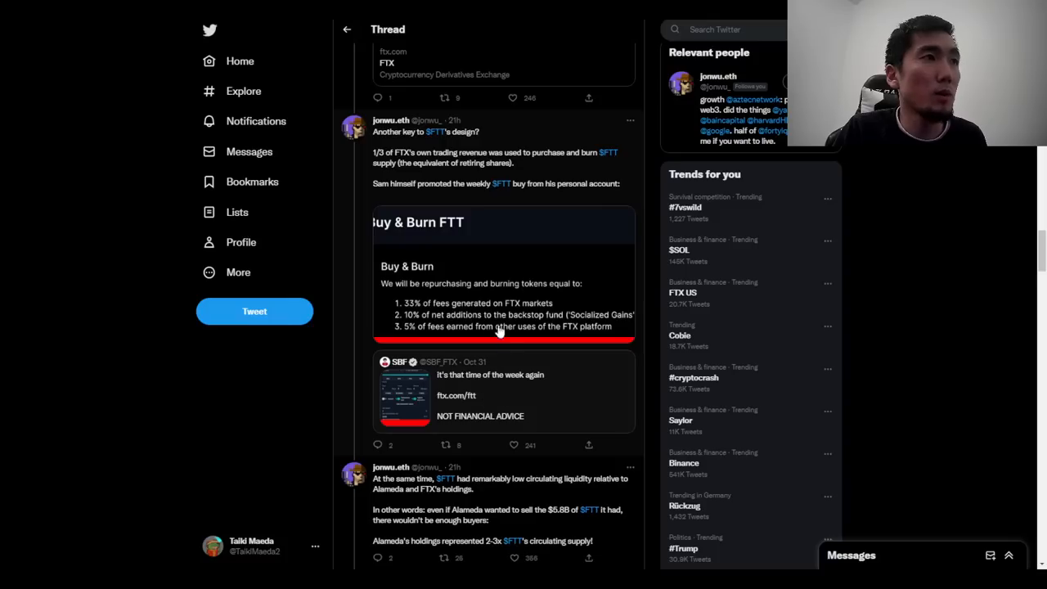
pyautogui.moveTo(568, 296)
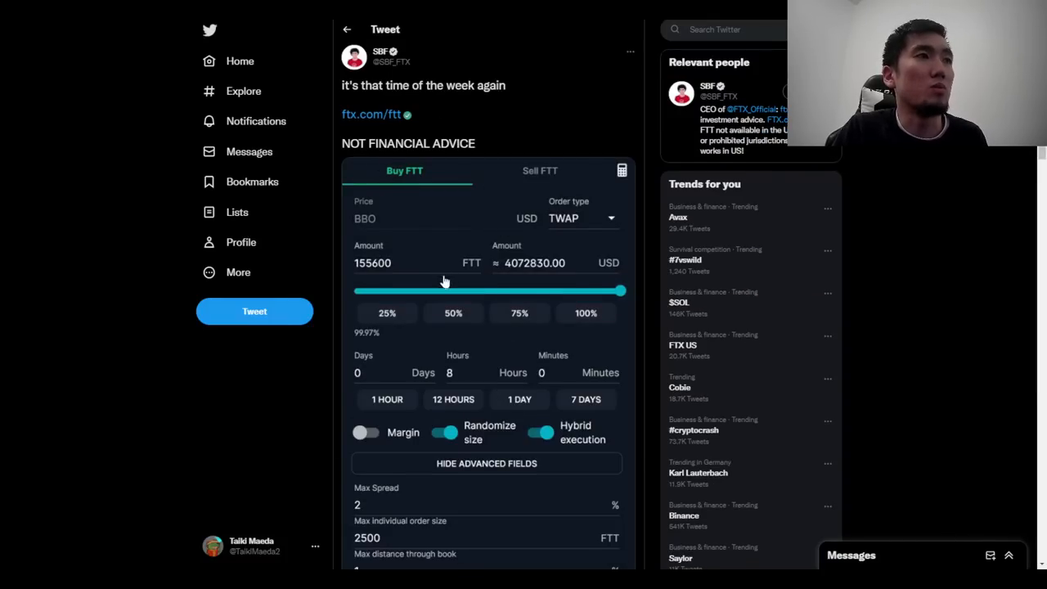
pyautogui.moveTo(412, 213)
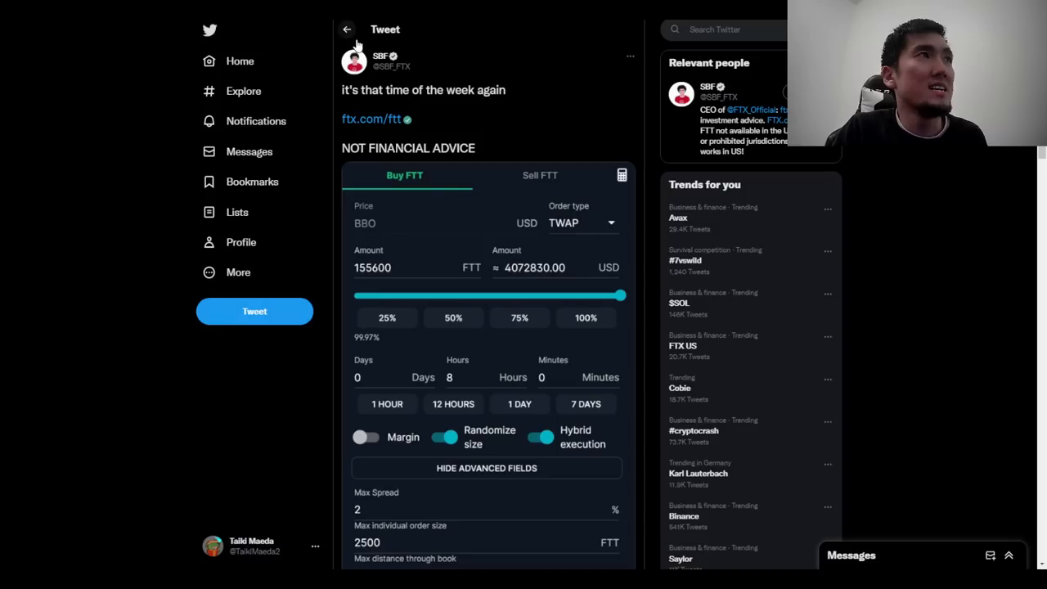
pyautogui.click(347, 28)
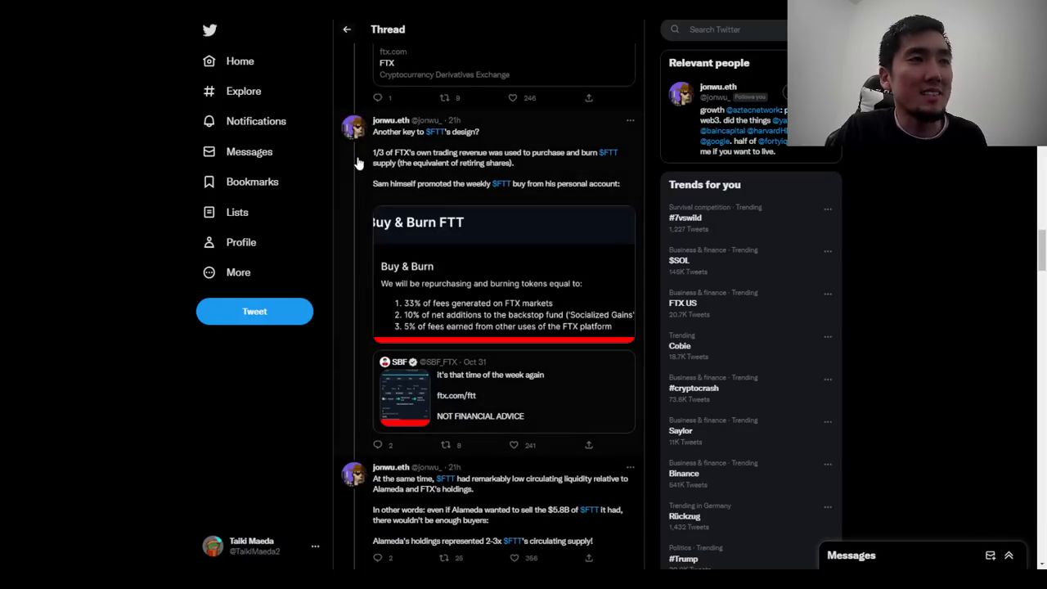
pyautogui.scroll(-3)
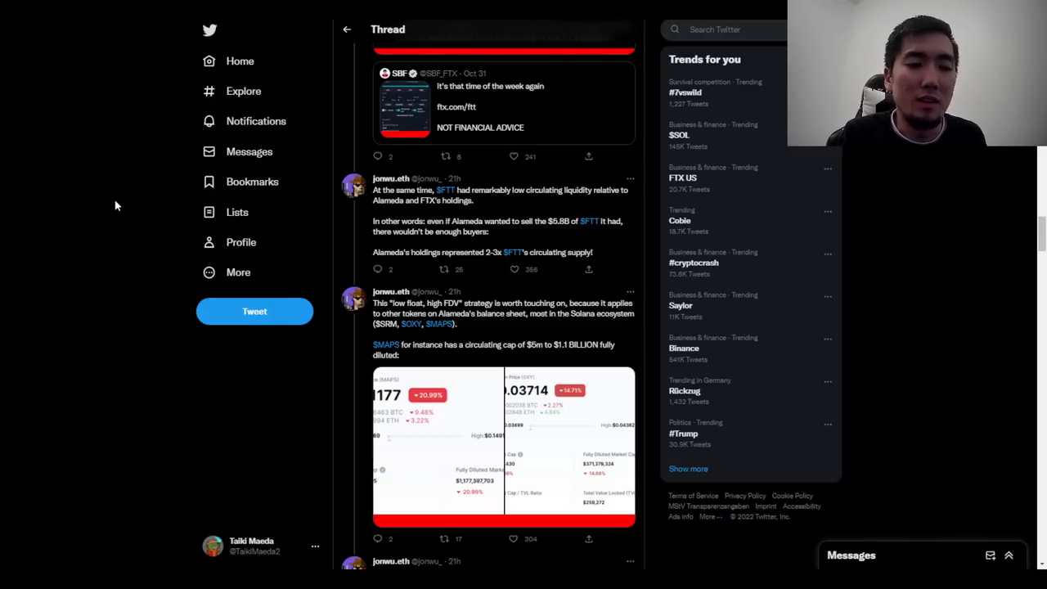
# Read down the thread to CZ selling Binance's FTT and Caroline's $22 buyback offer
pyautogui.scroll(-3)
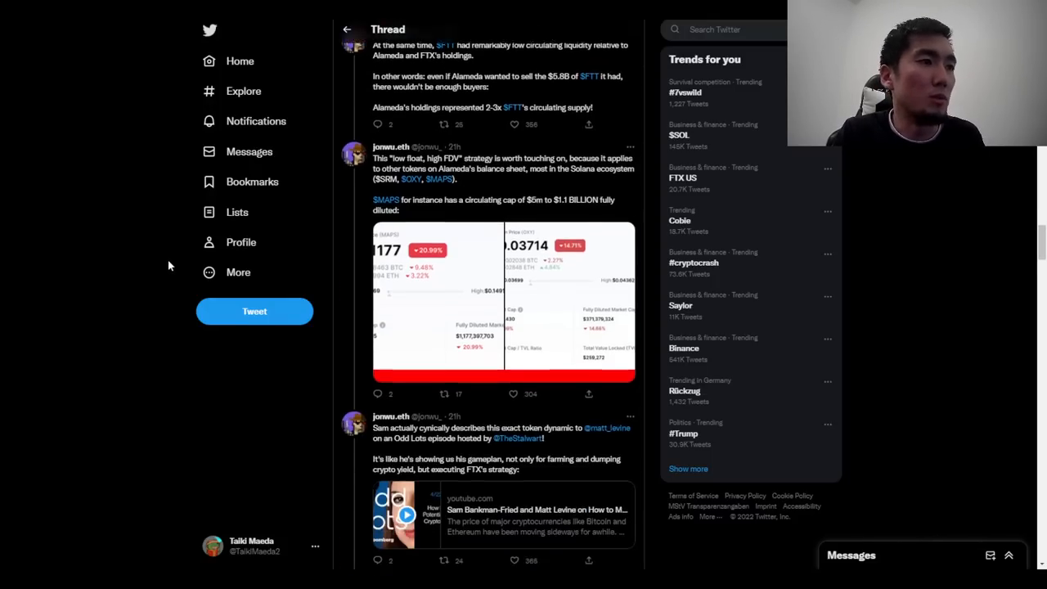
pyautogui.scroll(-3)
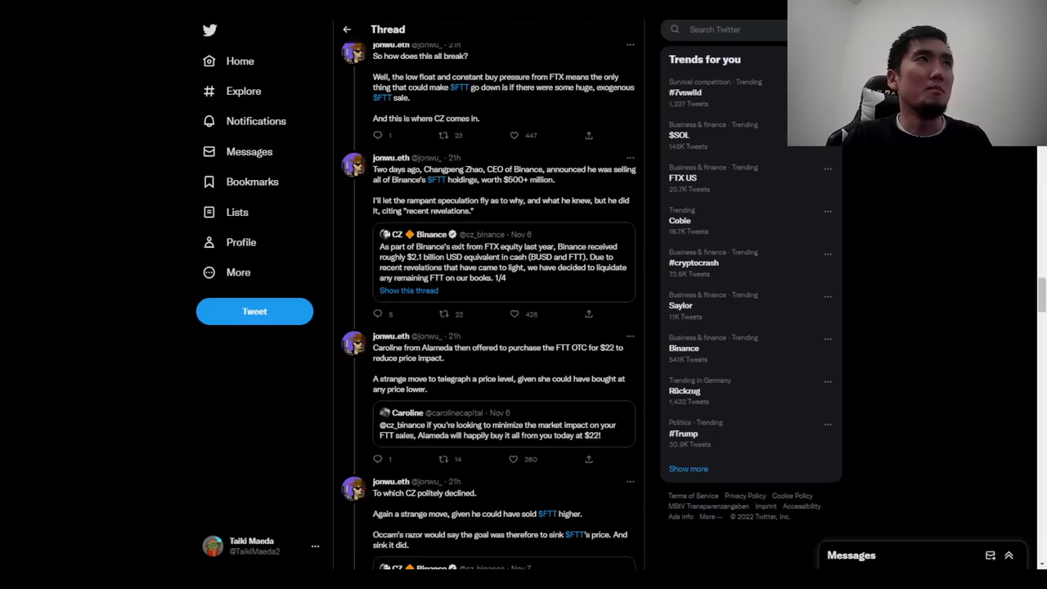
# Read through to the thread's closing tweets about FTX's hole and CZ
pyautogui.scroll(-3)
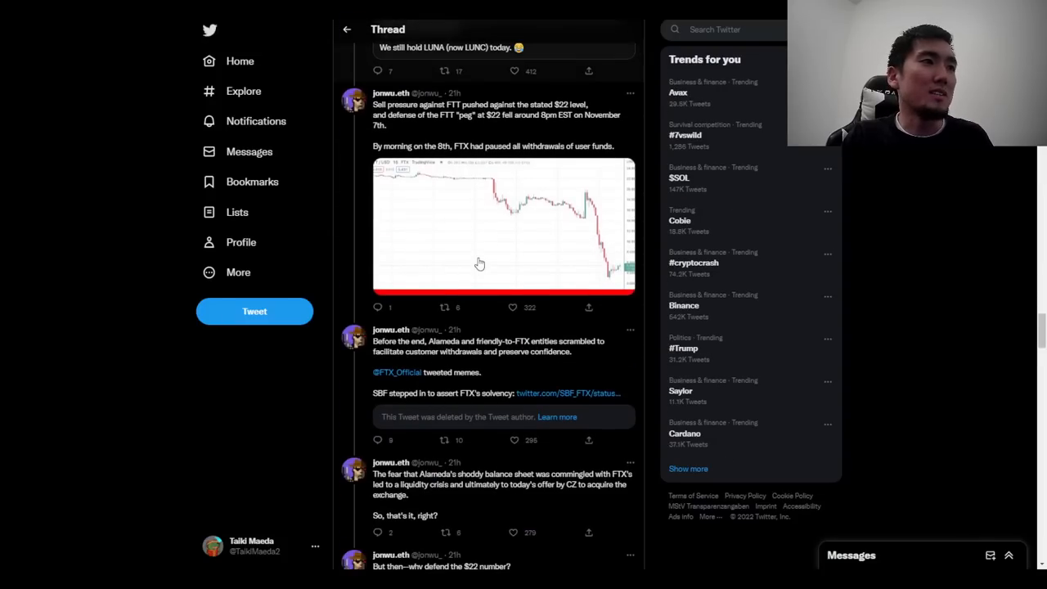
pyautogui.scroll(-3)
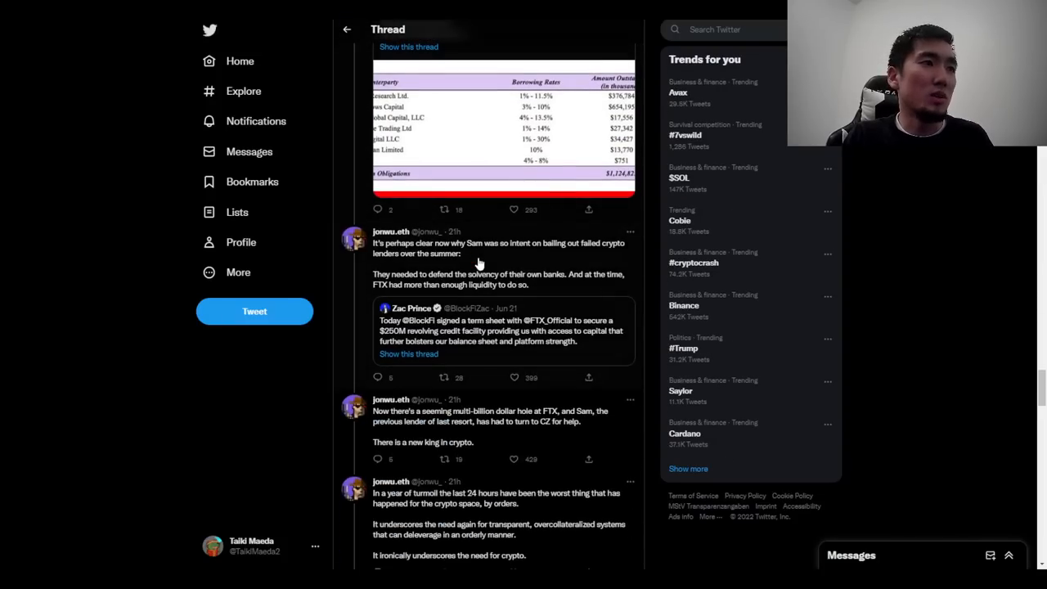
pyautogui.scroll(-3)
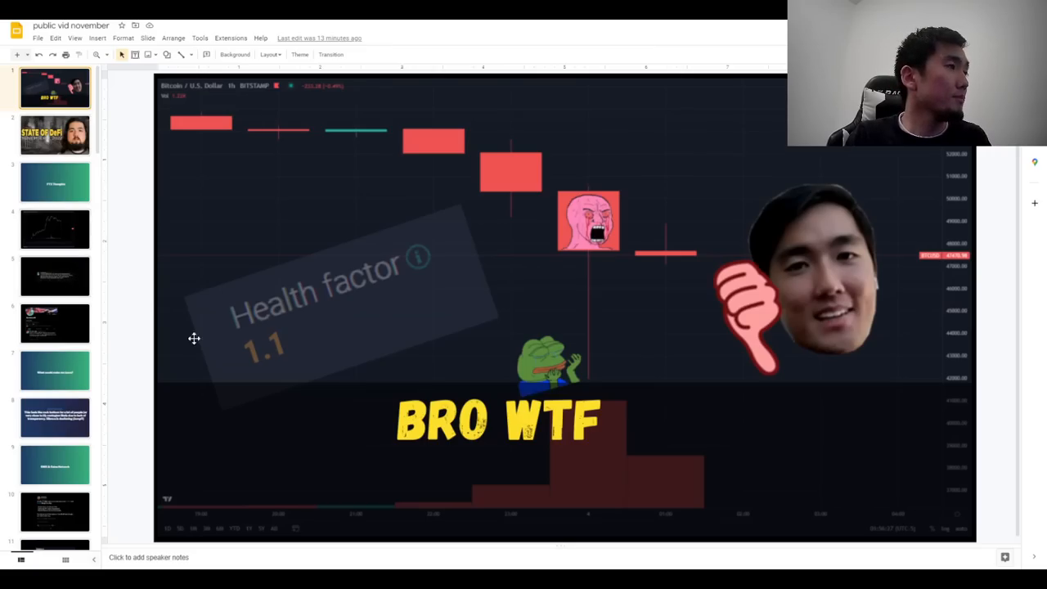
# Show slide 6's Mike McDonald tweet, then slide 7 'What would make me leave?'
pyautogui.click(55, 323)
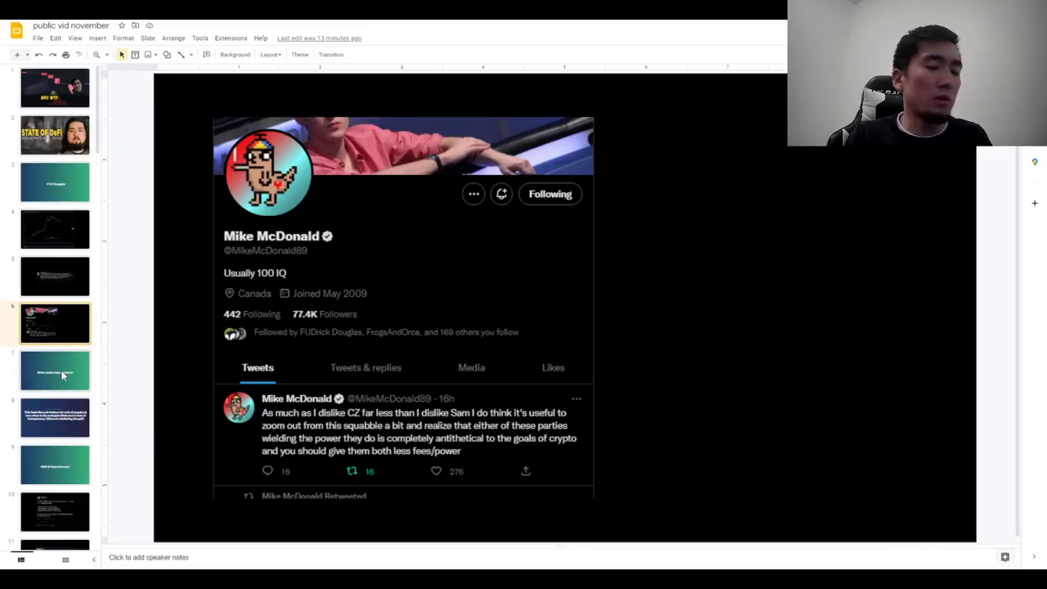
pyautogui.click(54, 370)
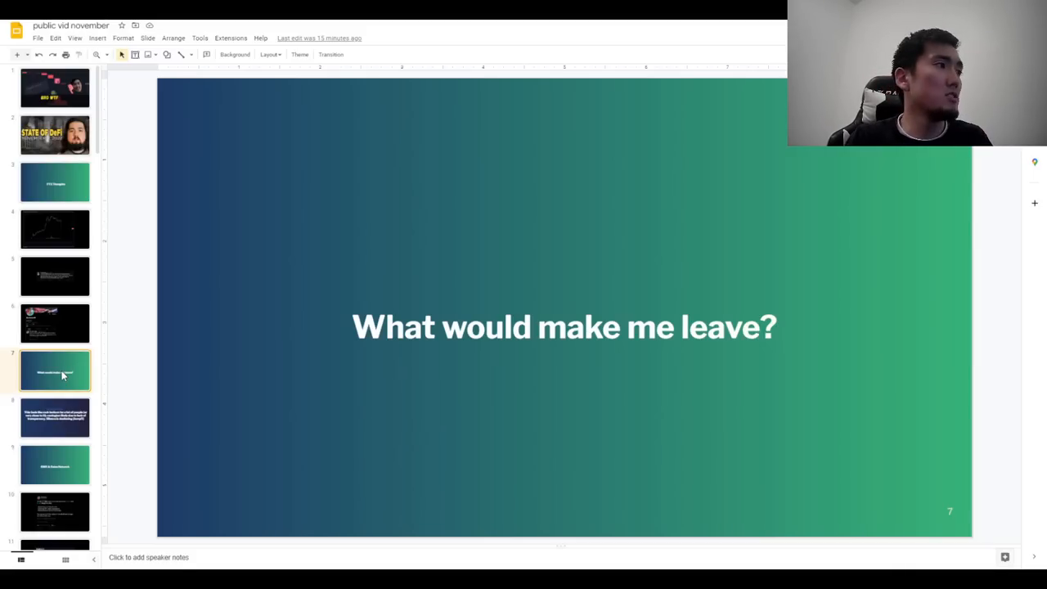
# Glance at slide 11's Arbitrum Stats, then show slide 10's GMX and GNS tweet
pyautogui.click(55, 327)
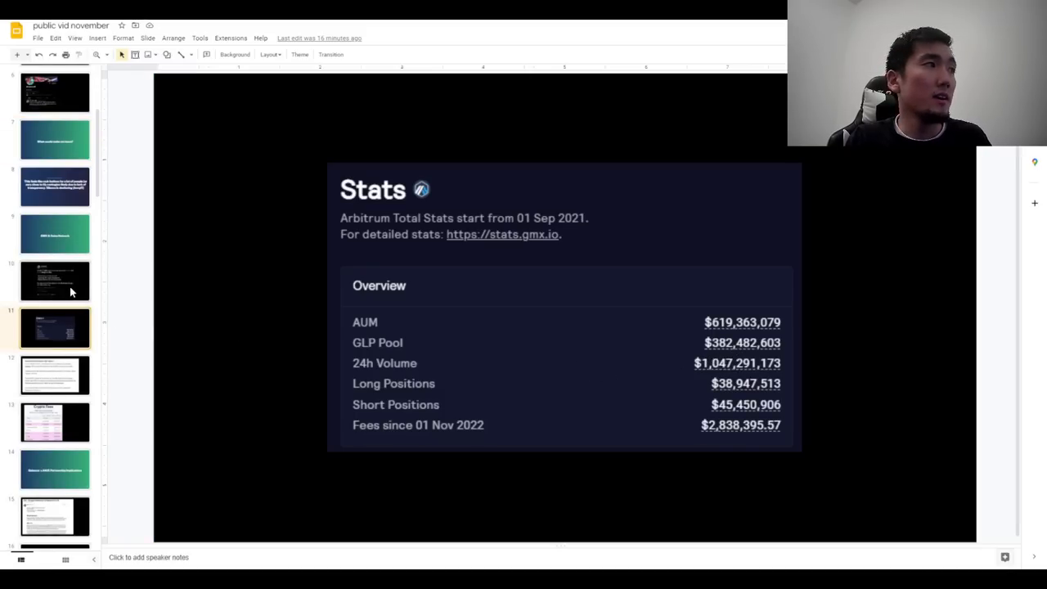
pyautogui.click(55, 280)
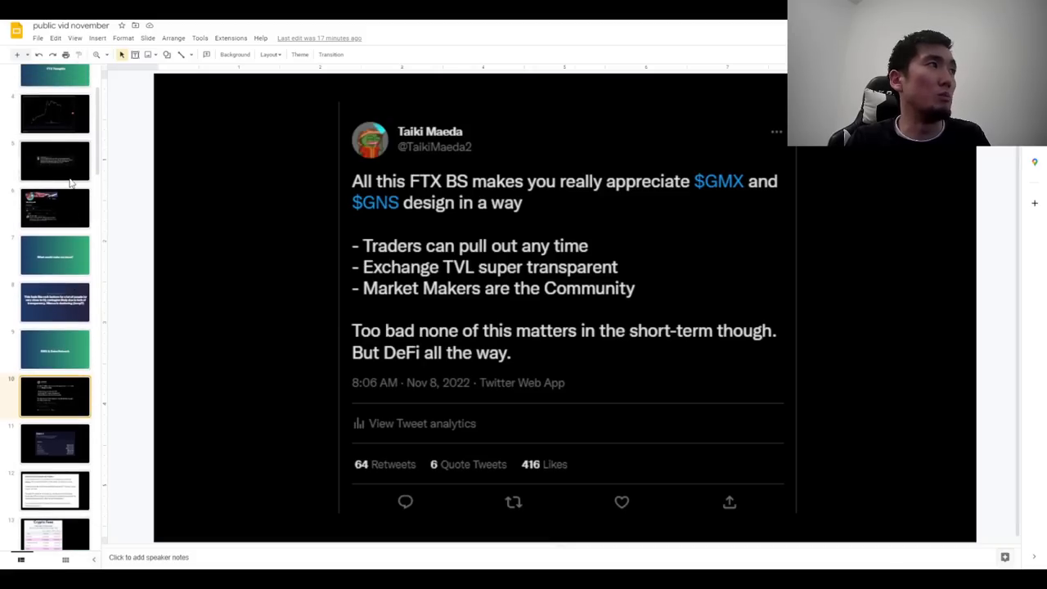
# Show slide 5, Gammichan's tweet hoping crypto never again sees widespread insolvency
pyautogui.click(55, 160)
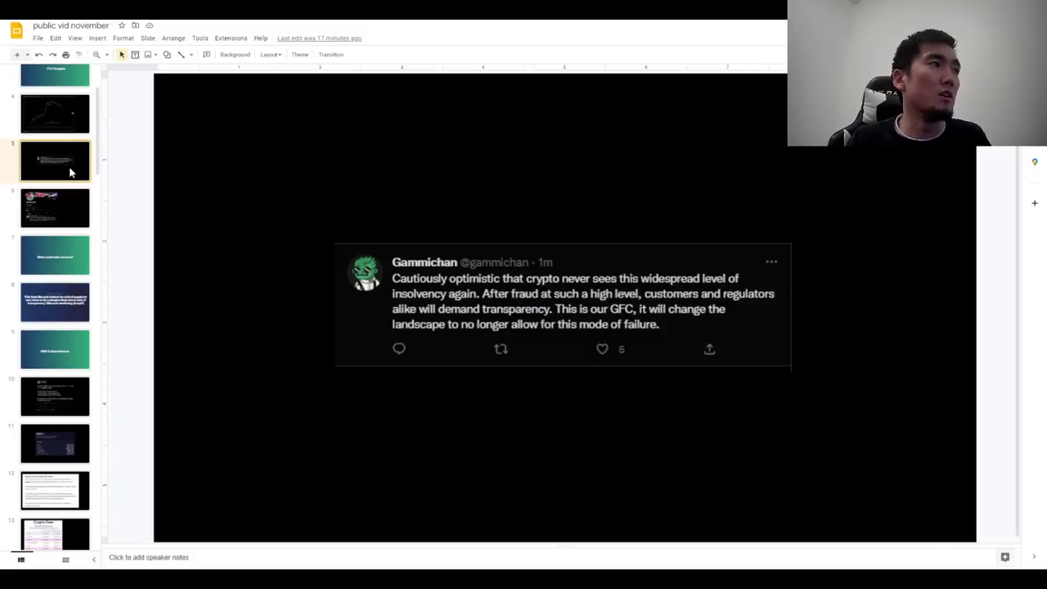
pyautogui.click(55, 301)
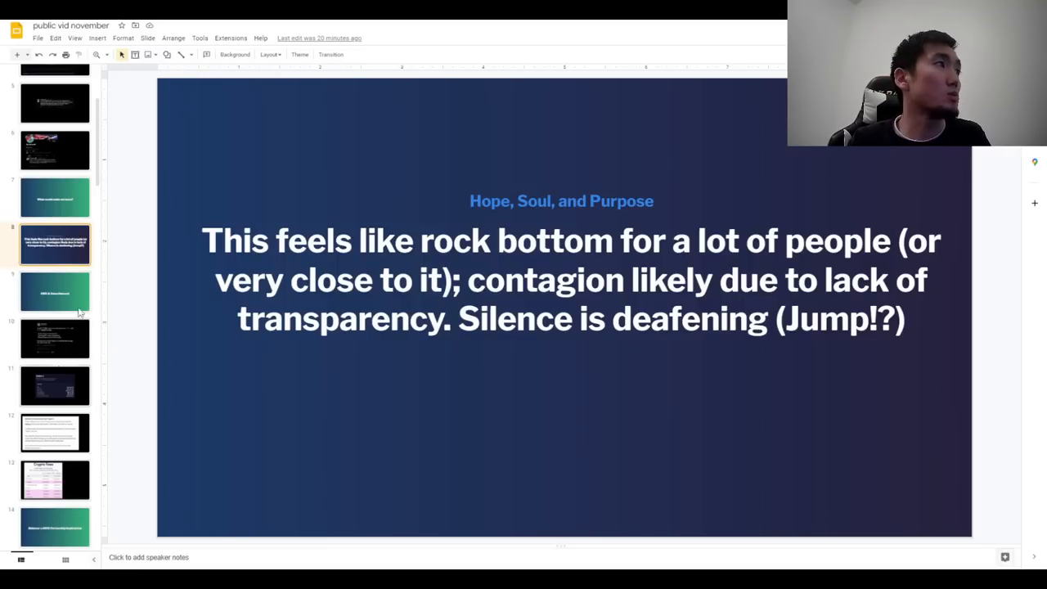
# Select the filmstrip thumbnail for the 'Hope, Soul, and Purpose' slide
pyautogui.click(55, 197)
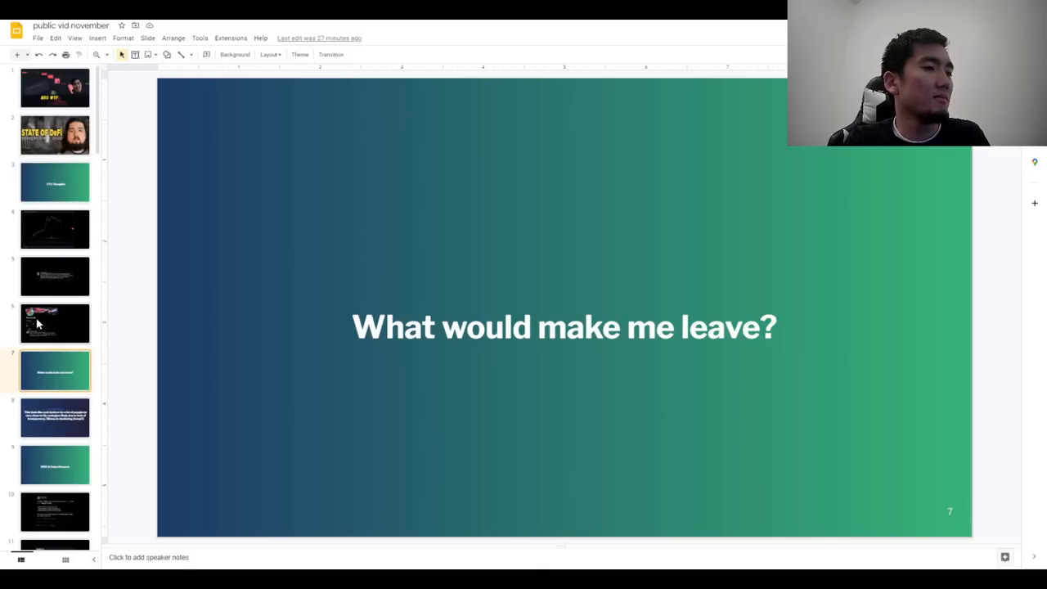
# Show slide 8, 'Hope, Soul, and Purpose' on rock bottom and contagion, in the editor
pyautogui.click(55, 417)
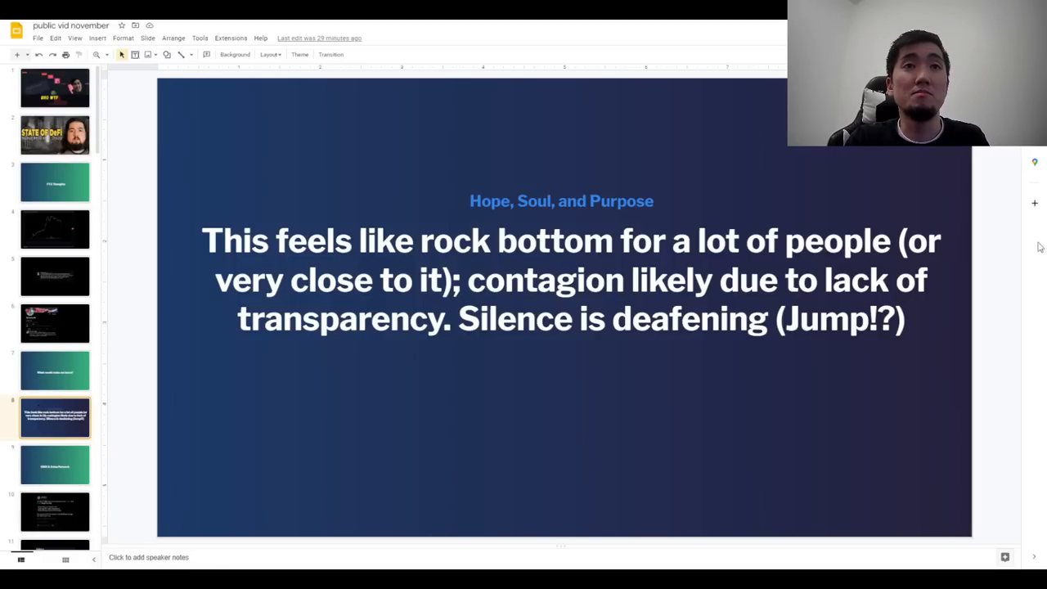
pyautogui.moveTo(1020, 444)
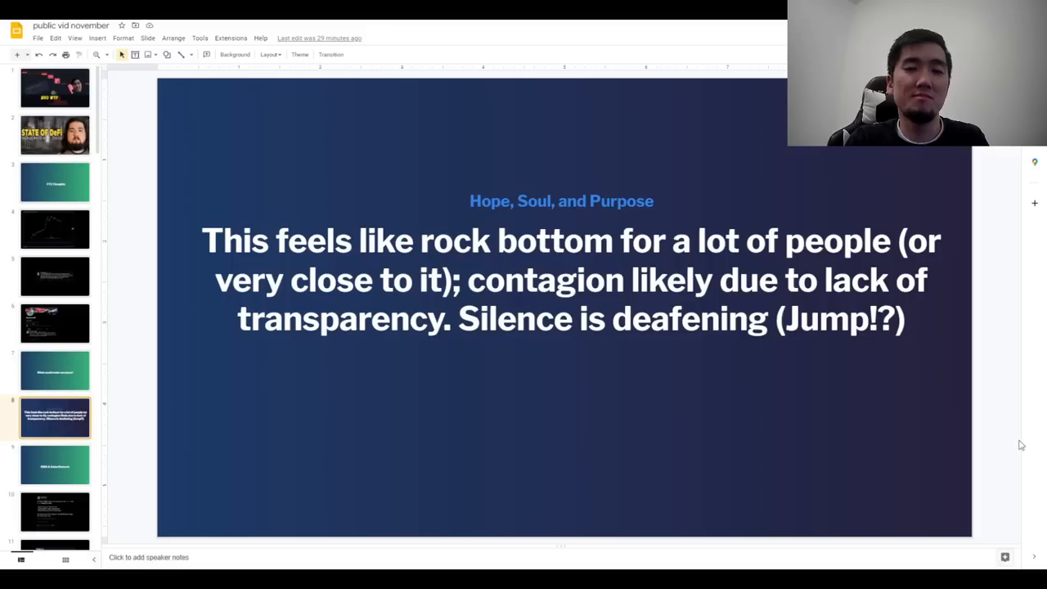